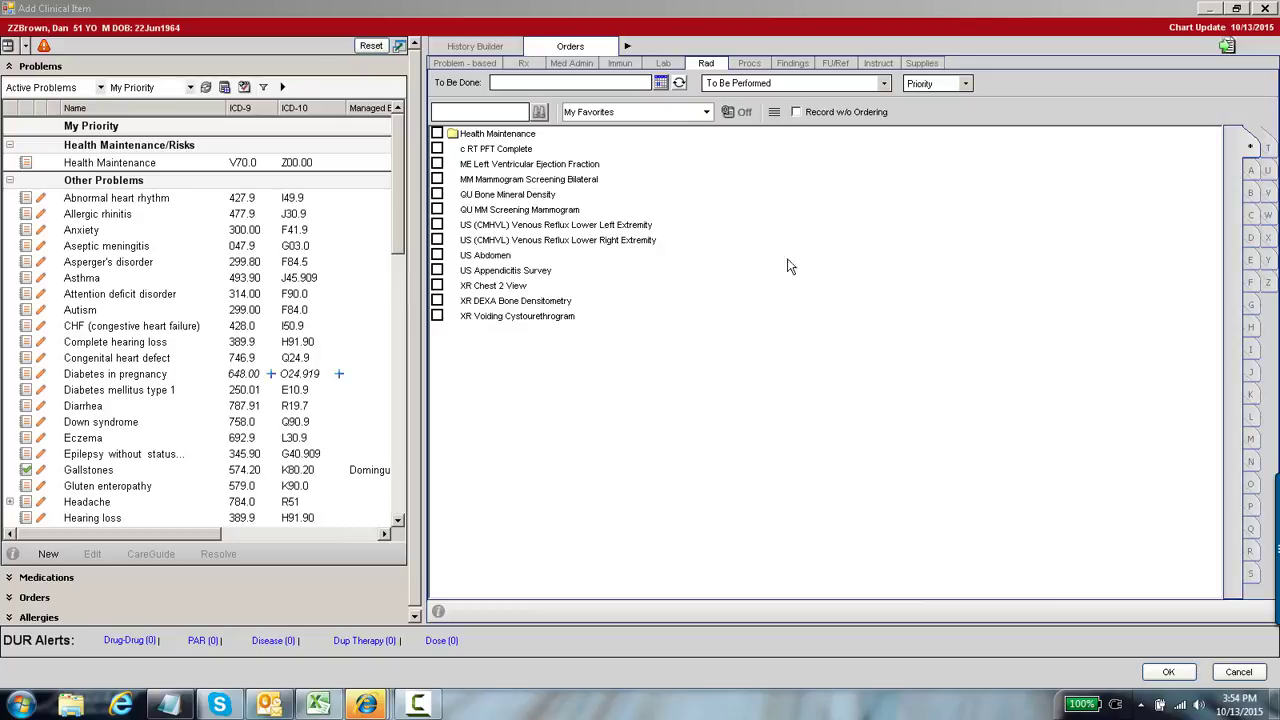
mouse_move(800, 324)
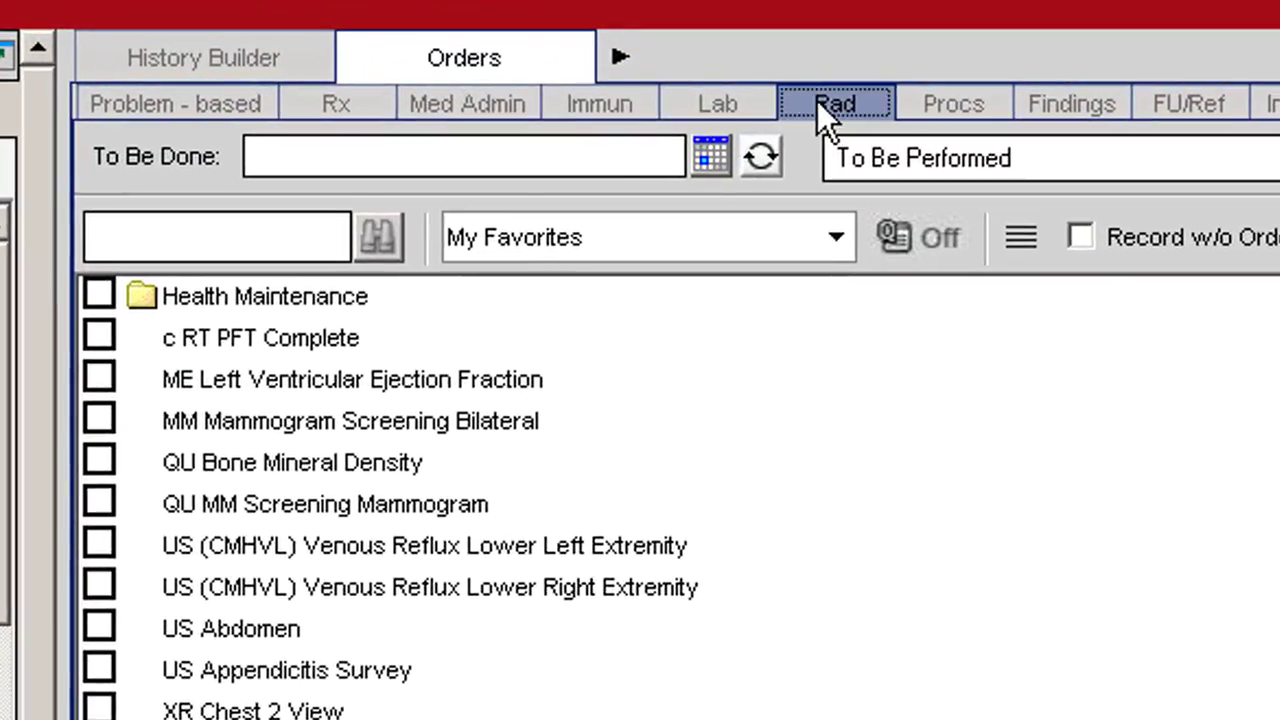
Search the Rad orders for 'nm' to list the nuclear medicine imaging studies.
left_click(216, 236)
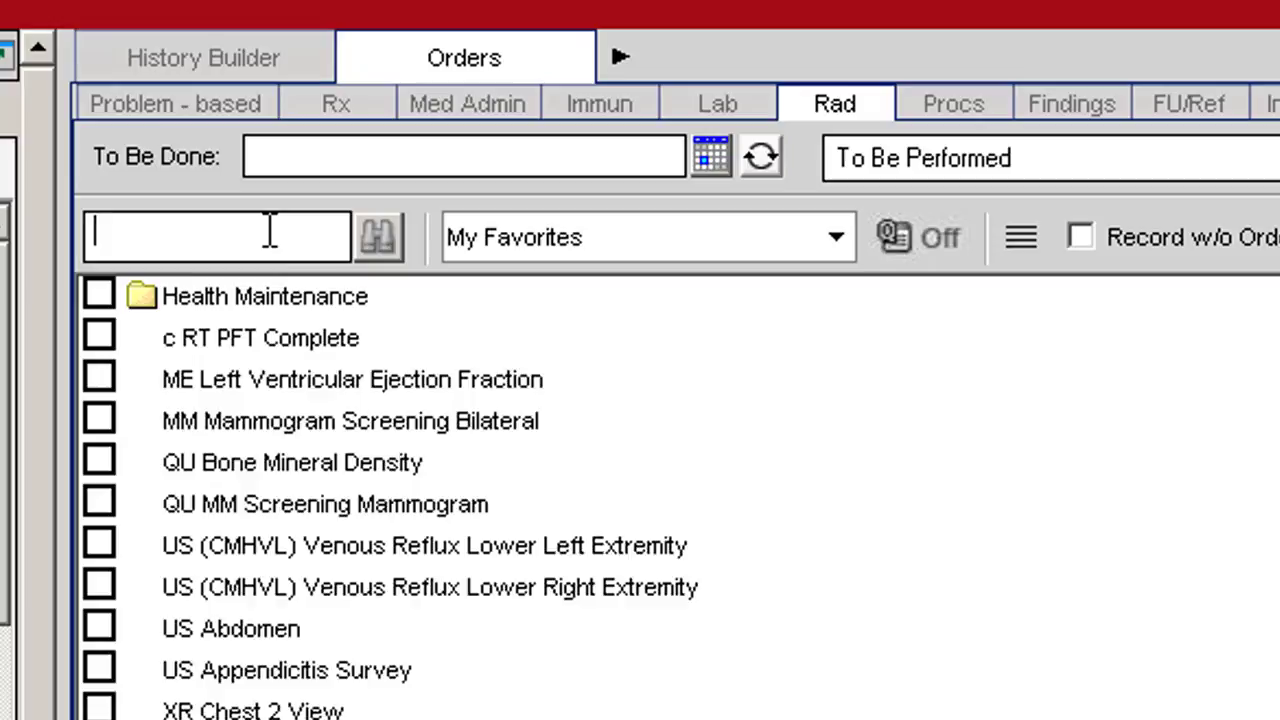
type("nm")
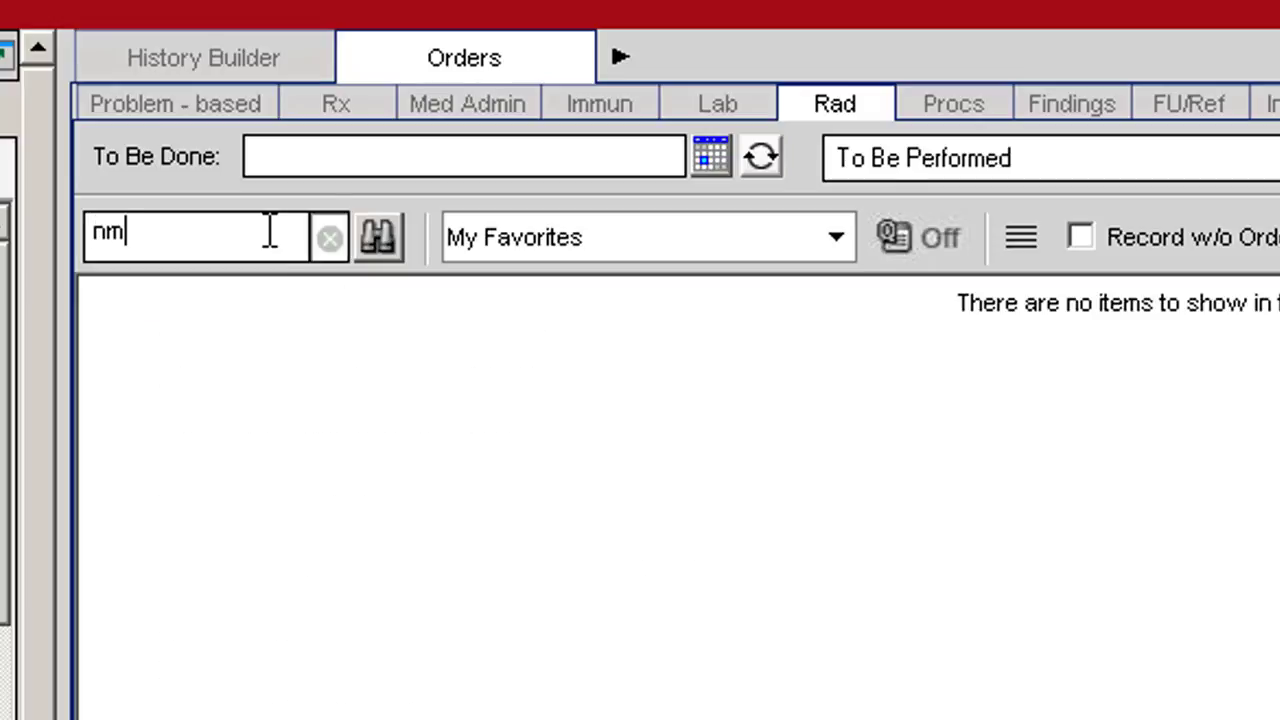
left_click(378, 236)
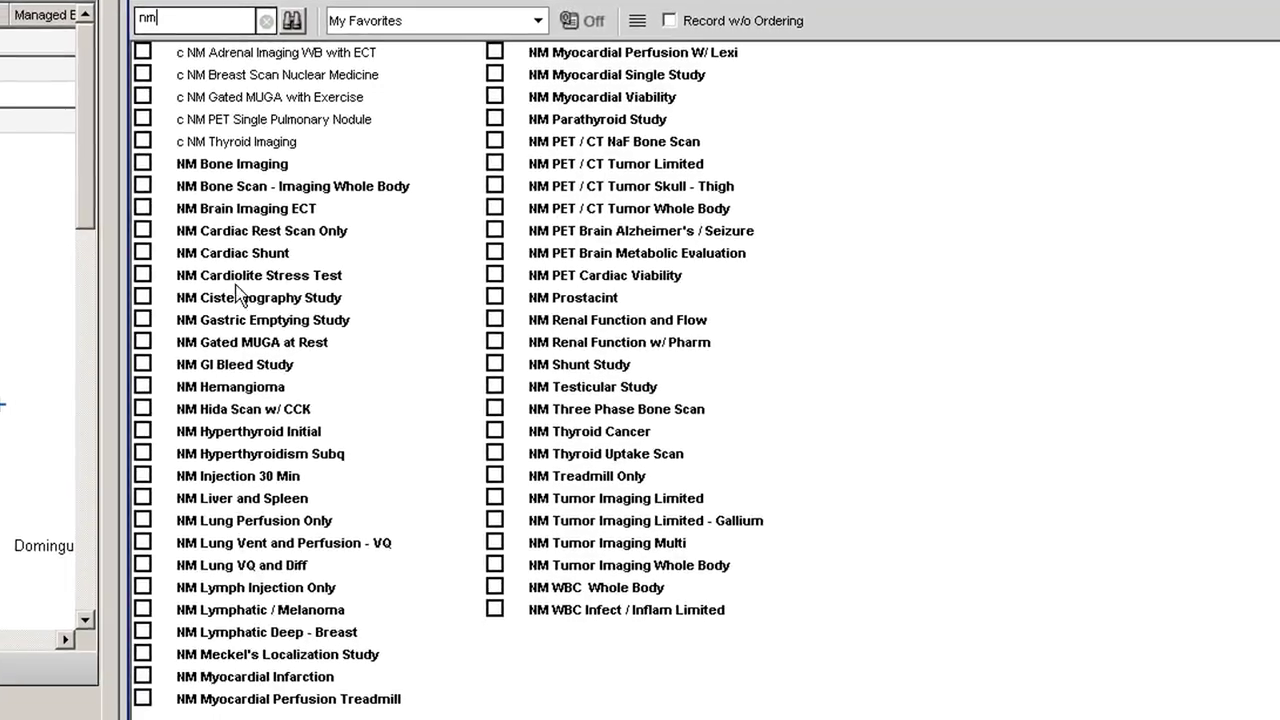
mouse_move(296, 690)
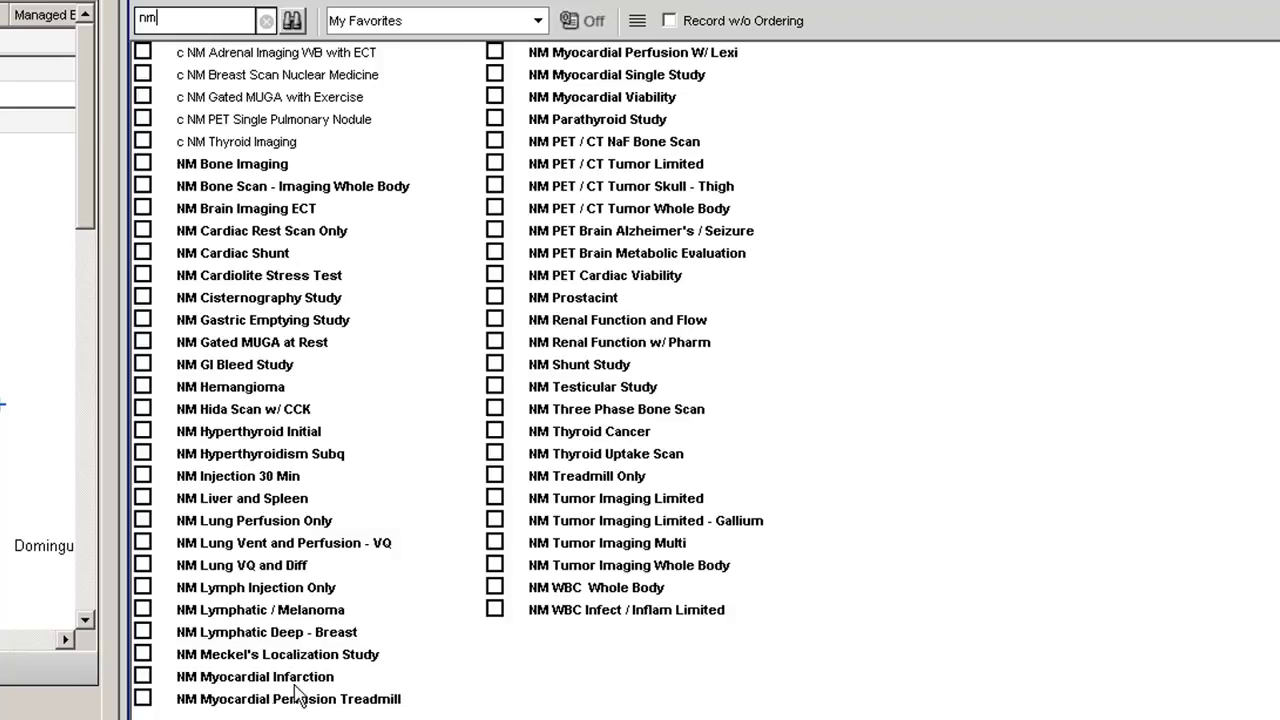
mouse_move(548, 600)
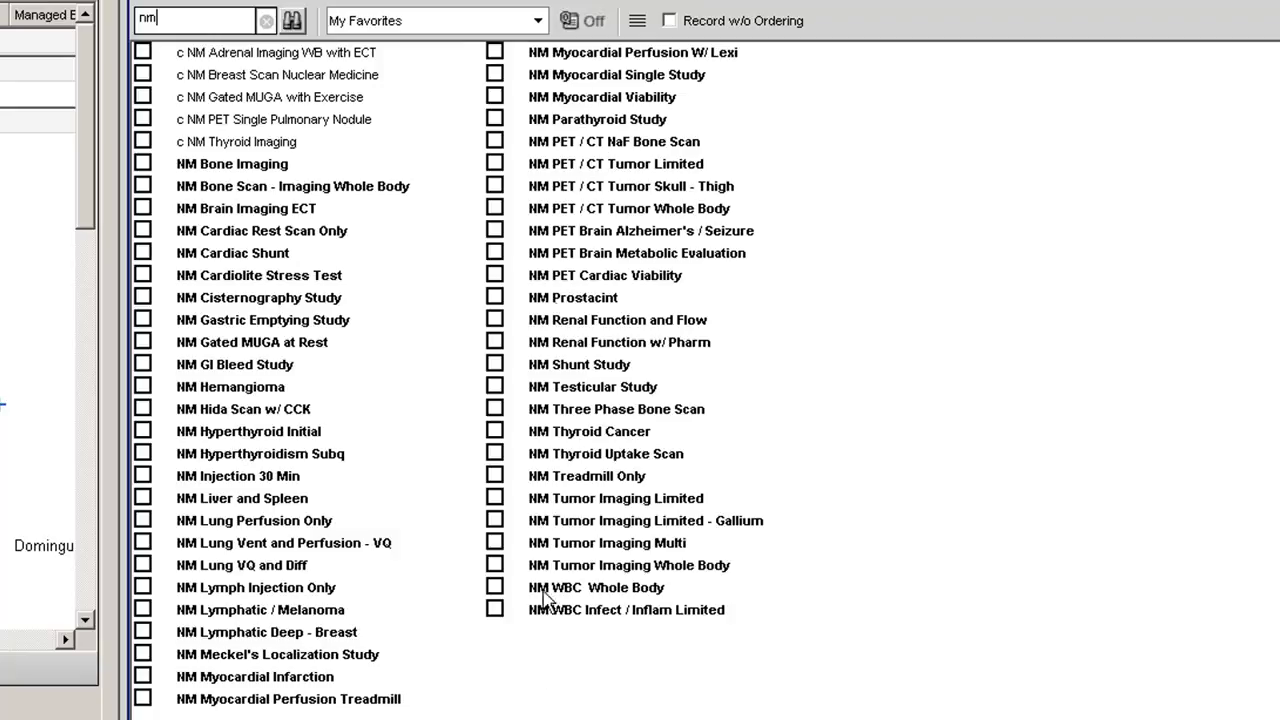
mouse_move(540, 696)
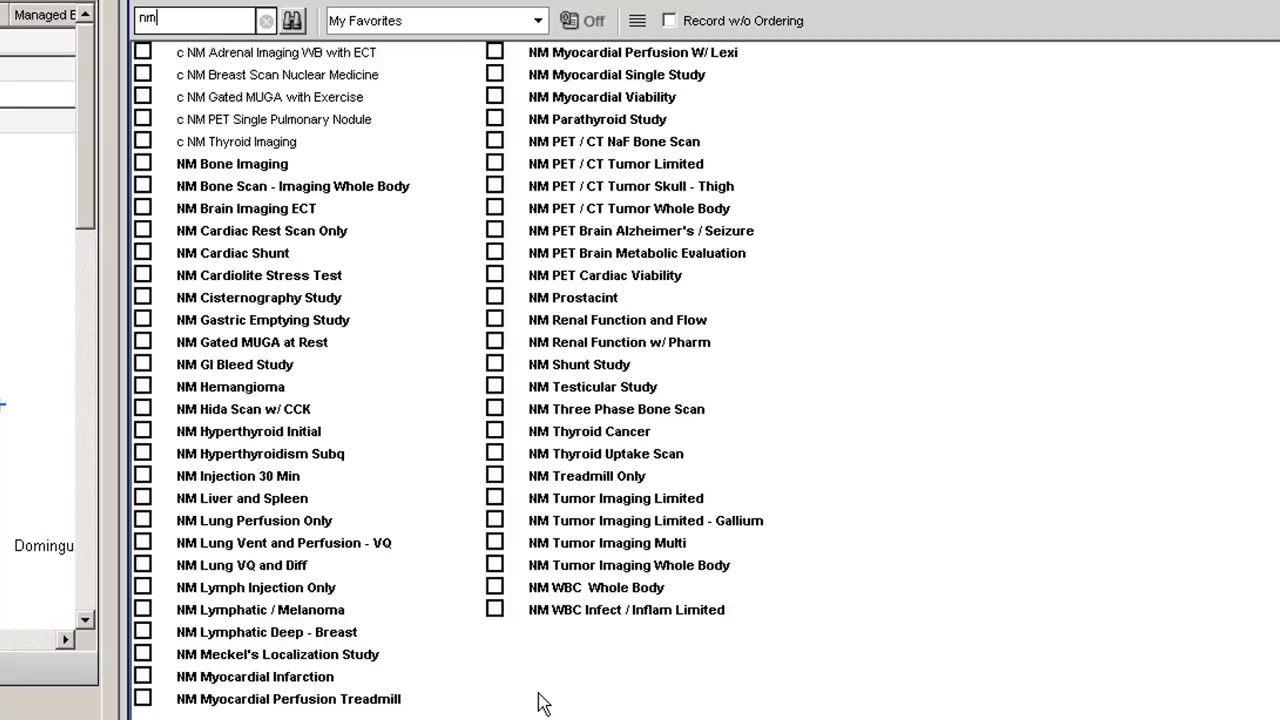
Replace the search term with 'ph' to list cardiology tests like Echo 2D and EKG 12 Lead.
triple_click(196, 20)
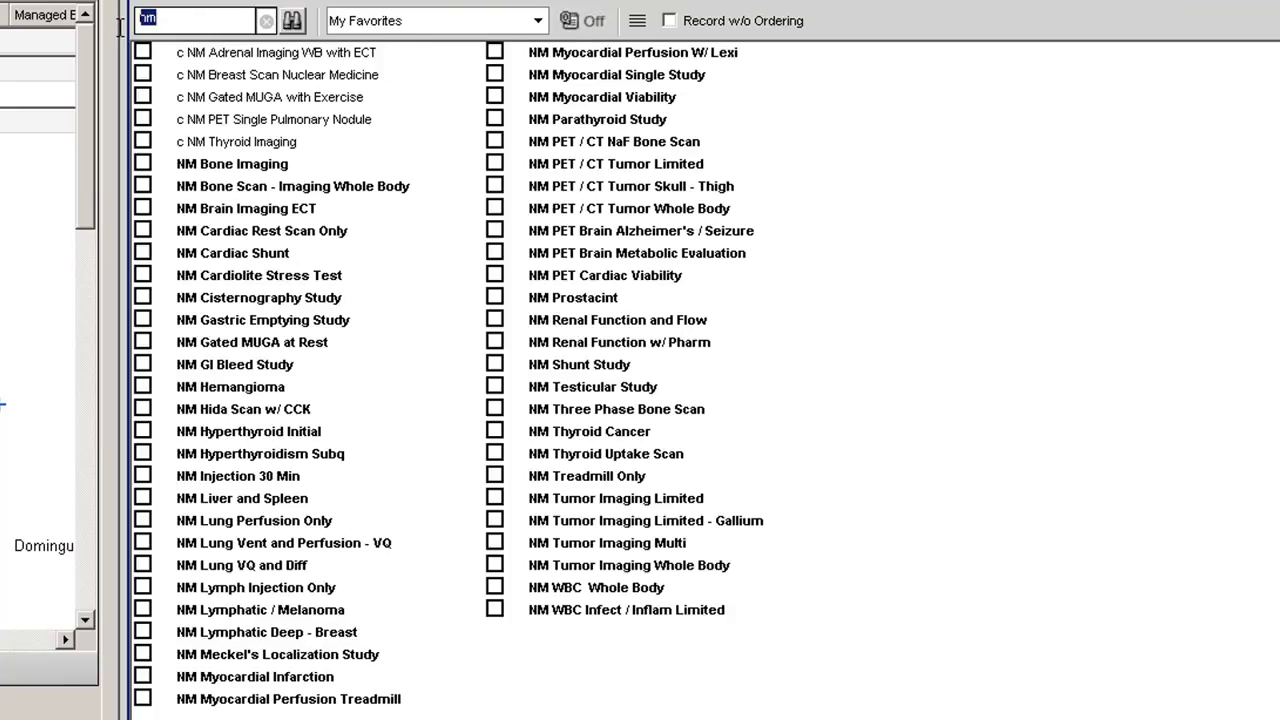
type("ph")
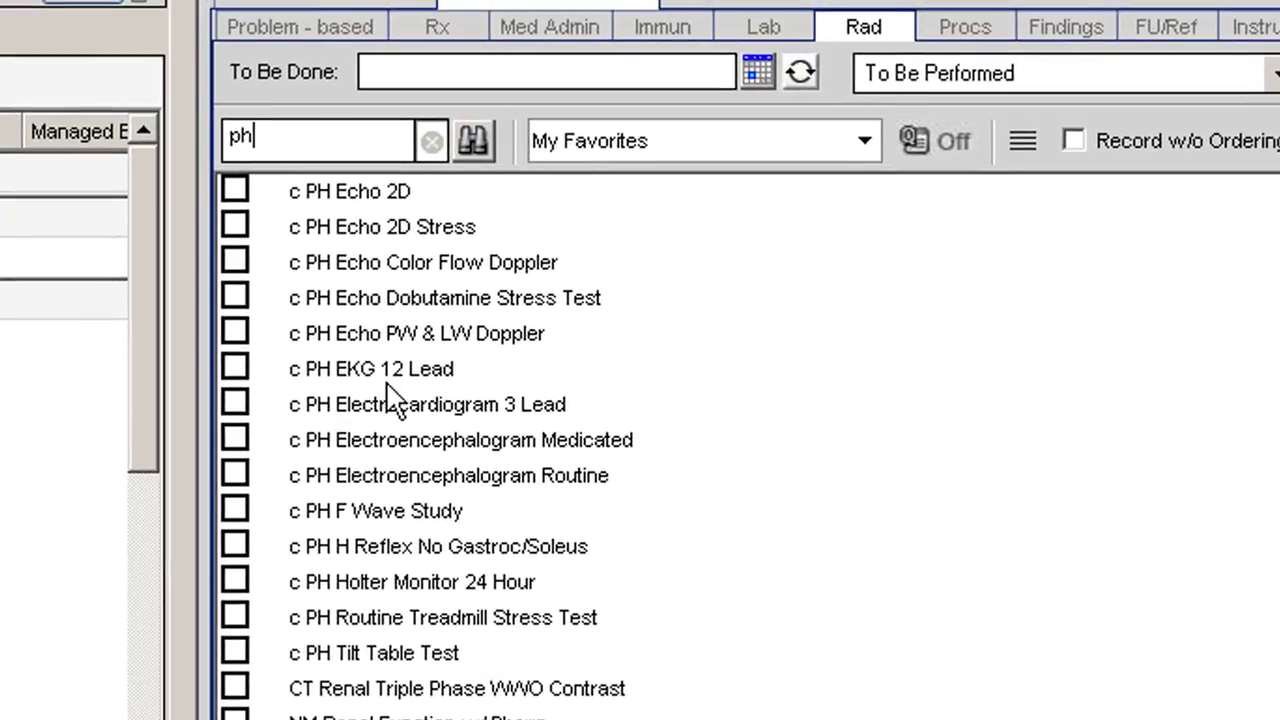
mouse_move(404, 486)
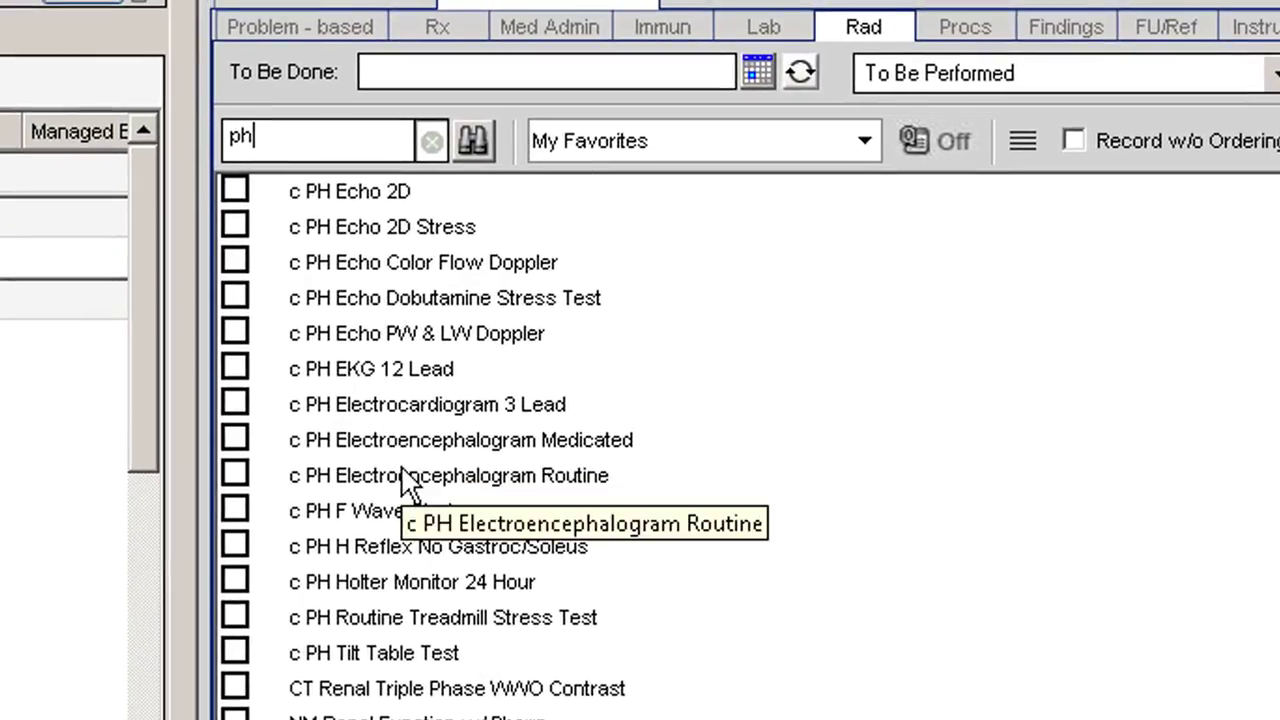
mouse_move(284, 136)
type("rt")
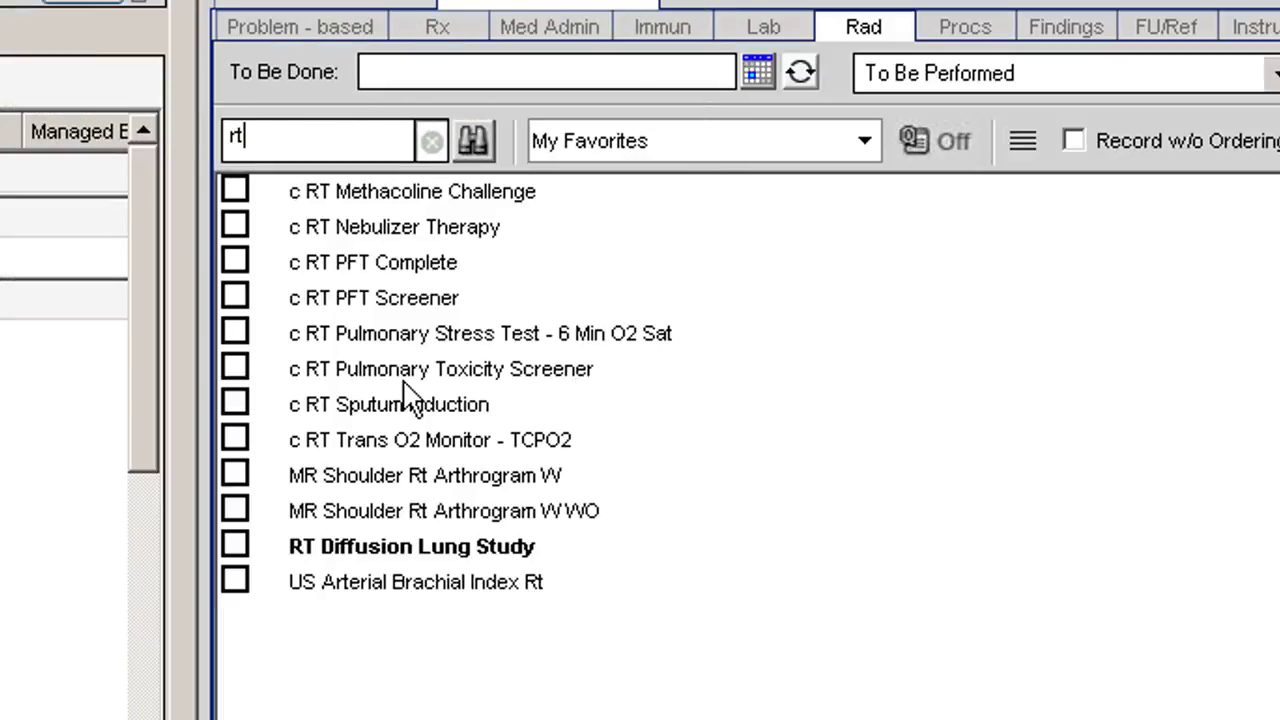
mouse_move(360, 304)
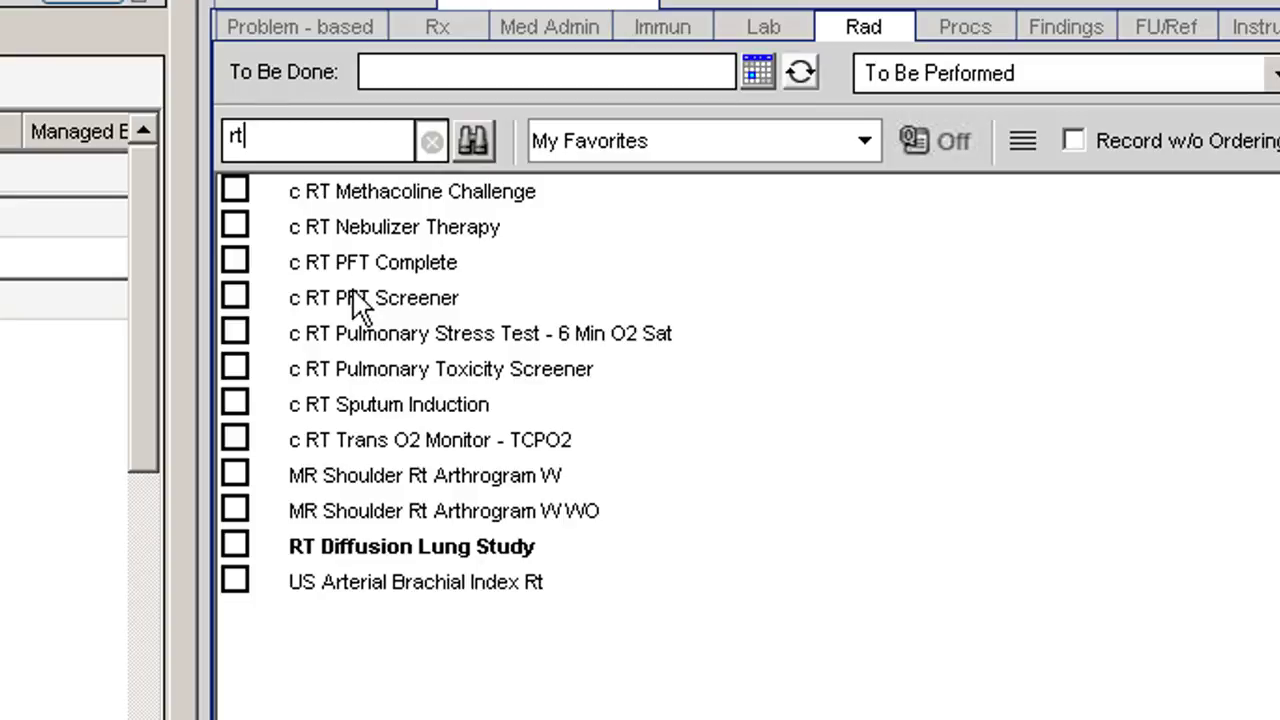
mouse_move(512, 224)
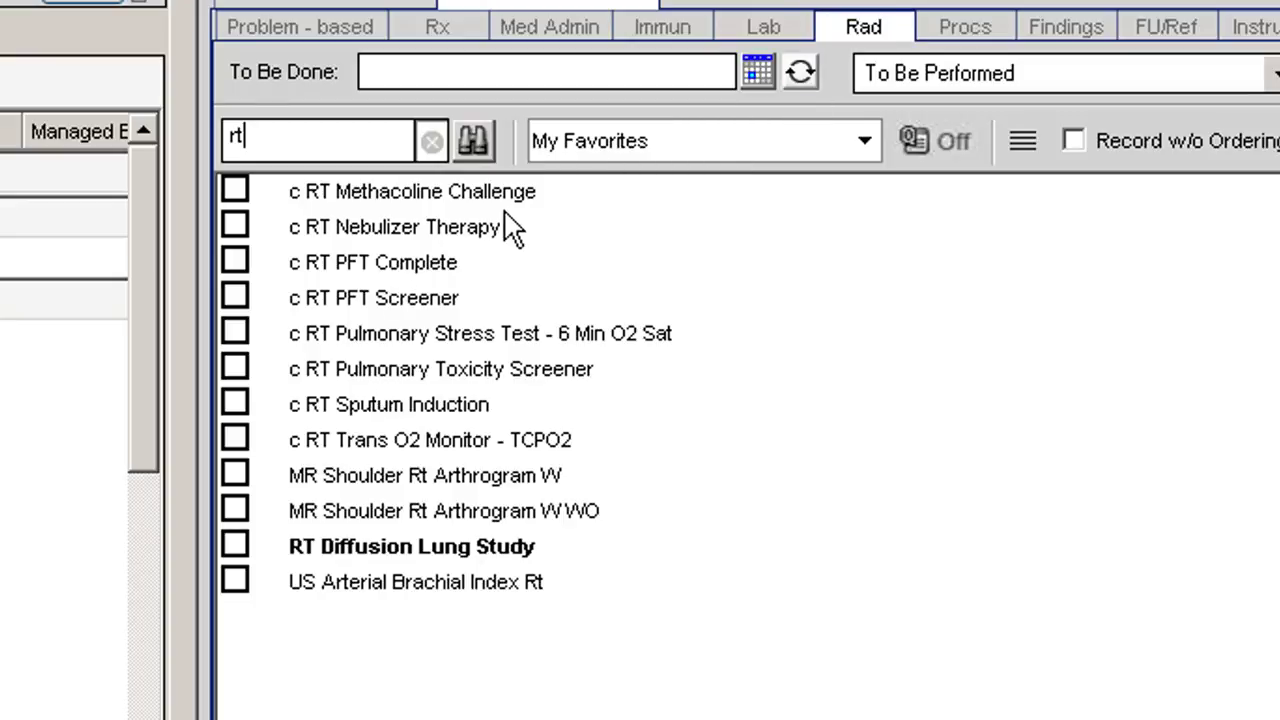